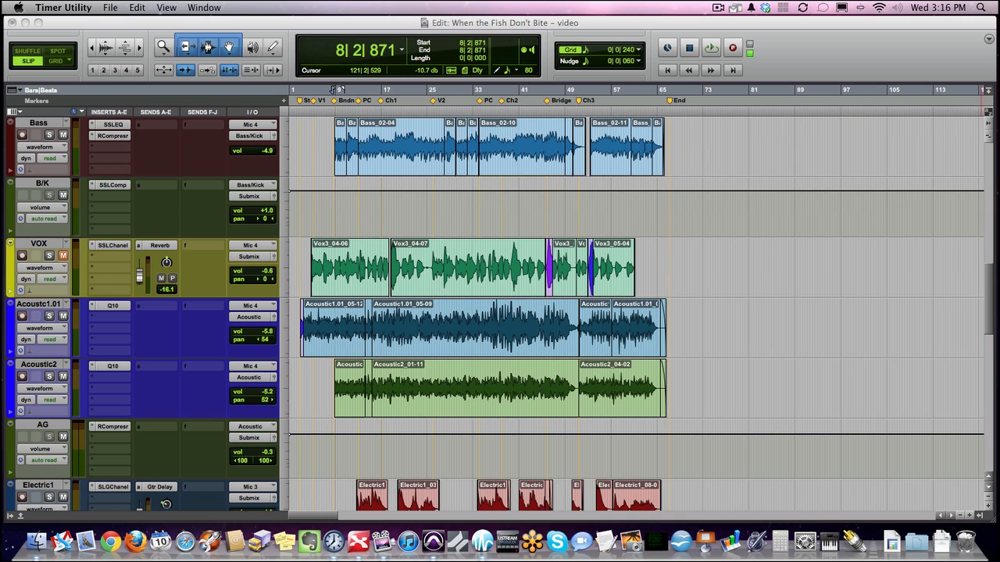
{"action": "mouse_move", "coordinate": [588, 221]}
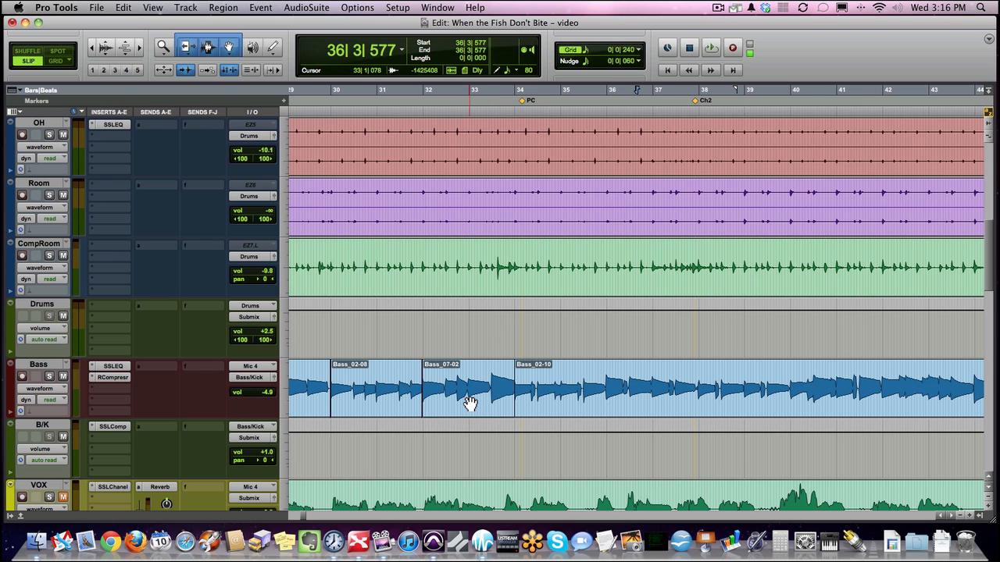
Step: Scroll the Edit window toward Bass regions Bass_02-08, Bass_07-02 and Bass_02-10
{"action": "scroll", "scroll_direction": "left", "scroll_amount": 3}
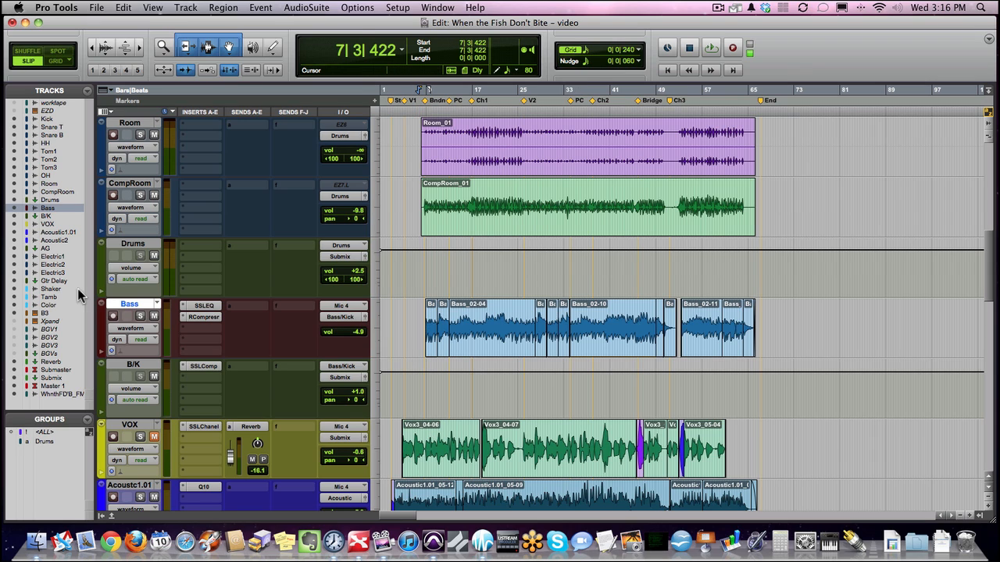
Step: Hide all tracks except Bass and zoom onto its first region join near Band In
{"action": "scroll", "scroll_direction": "down", "scroll_amount": 3}
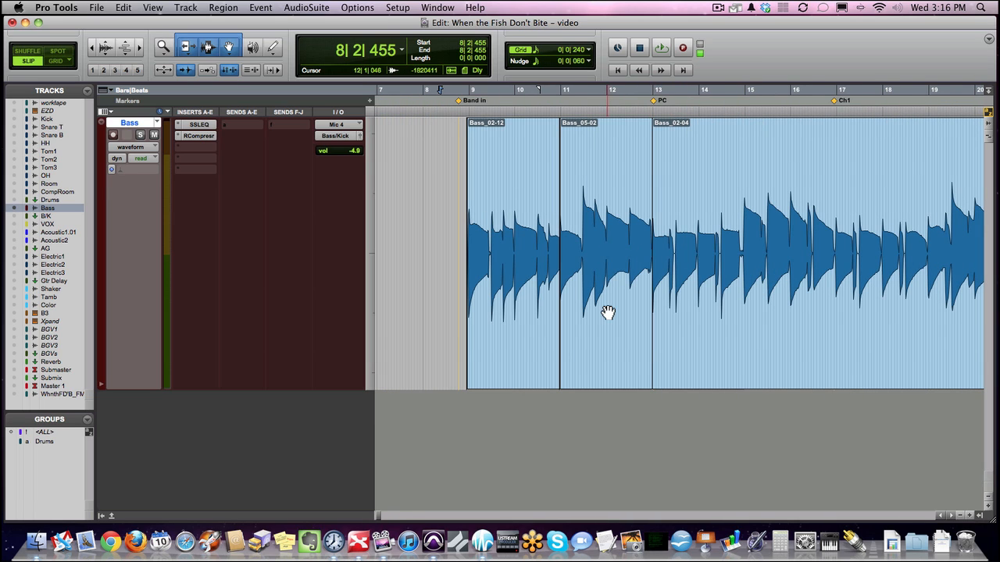
{"action": "left_click", "coordinate": [605, 235]}
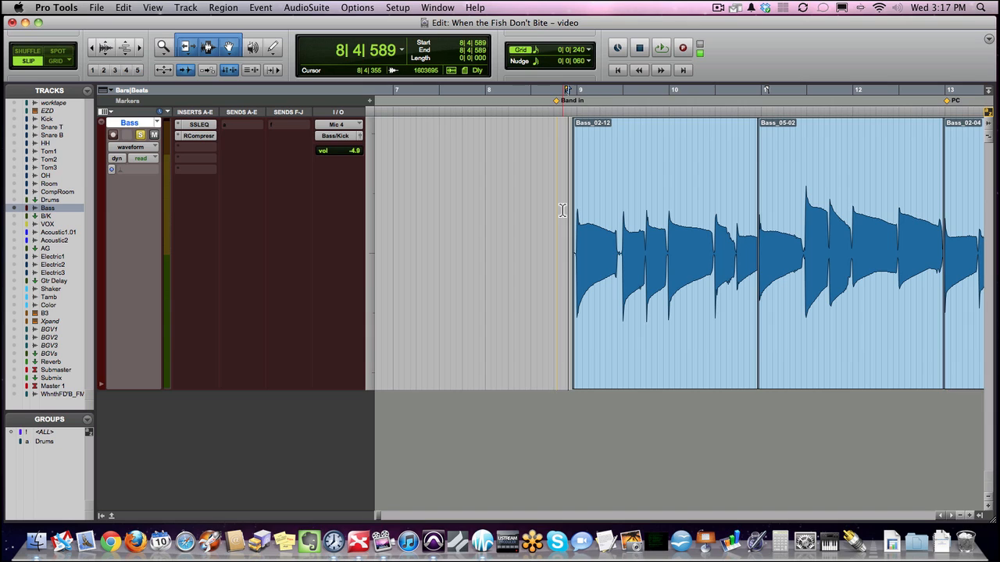
{"action": "left_click", "coordinate": [660, 48]}
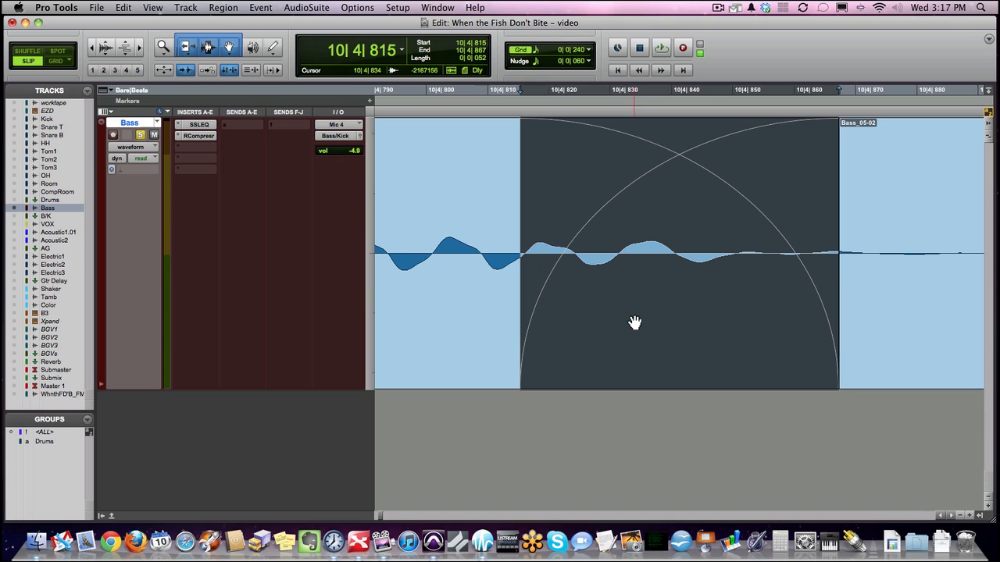
{"action": "mouse_move", "coordinate": [670, 231]}
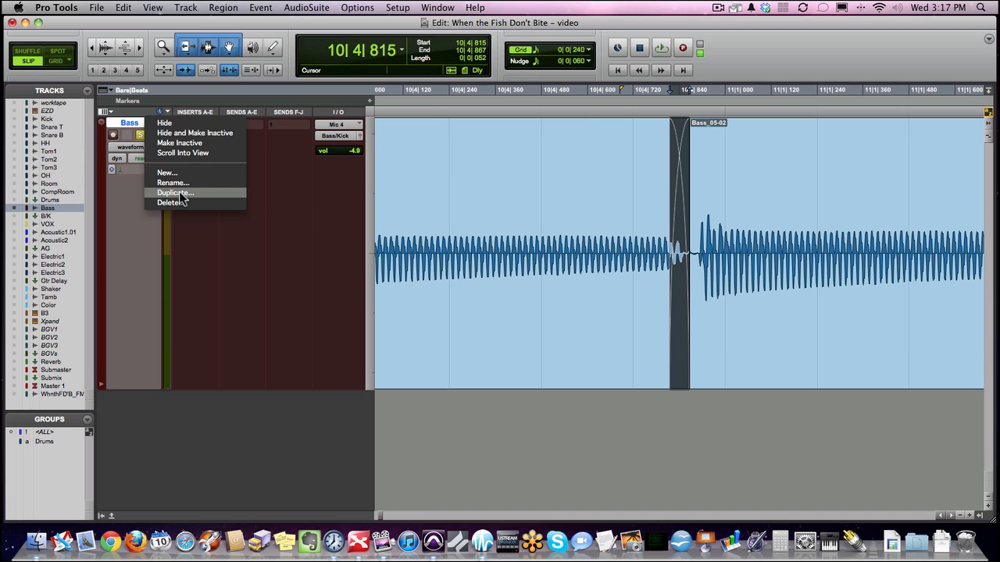
Step: Duplicate the Bass track as Bass.dup1, then undo the last region edit
{"action": "left_click", "coordinate": [175, 193]}
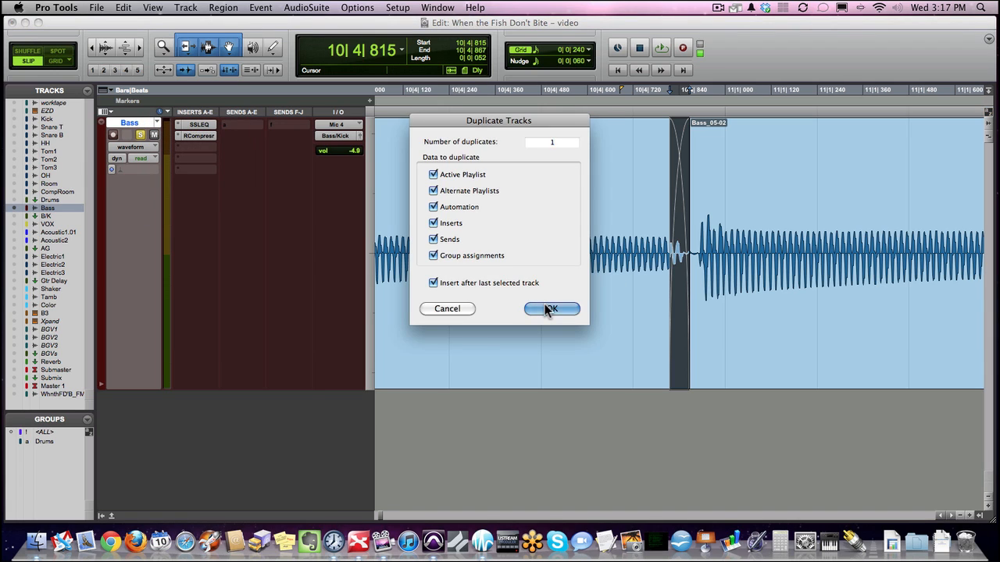
{"action": "left_click", "coordinate": [551, 308]}
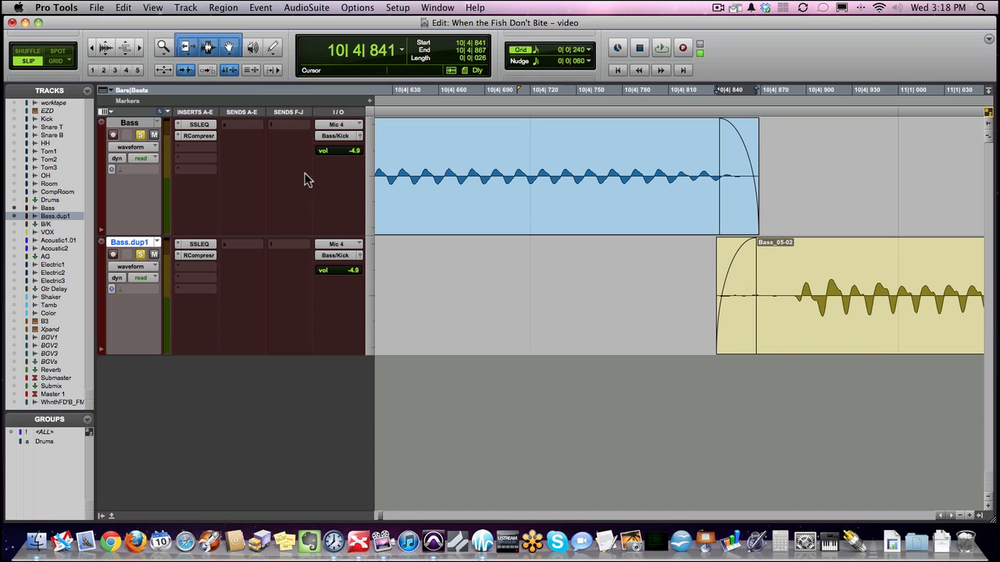
{"action": "key", "text": "cmd+z"}
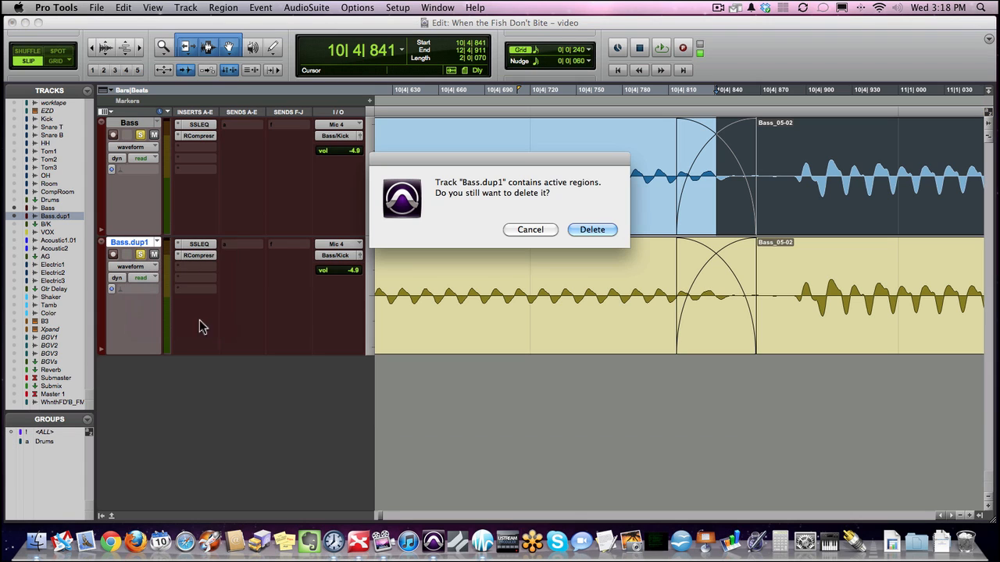
Step: Confirm deleting Bass.dup1 in the active-regions dialog
{"action": "left_click", "coordinate": [591, 229]}
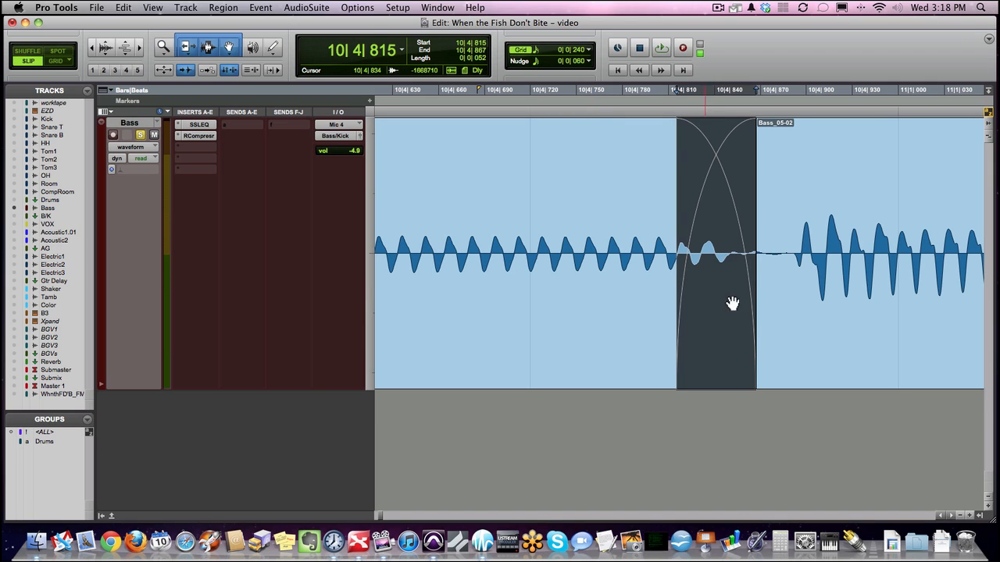
{"action": "mouse_move", "coordinate": [695, 285]}
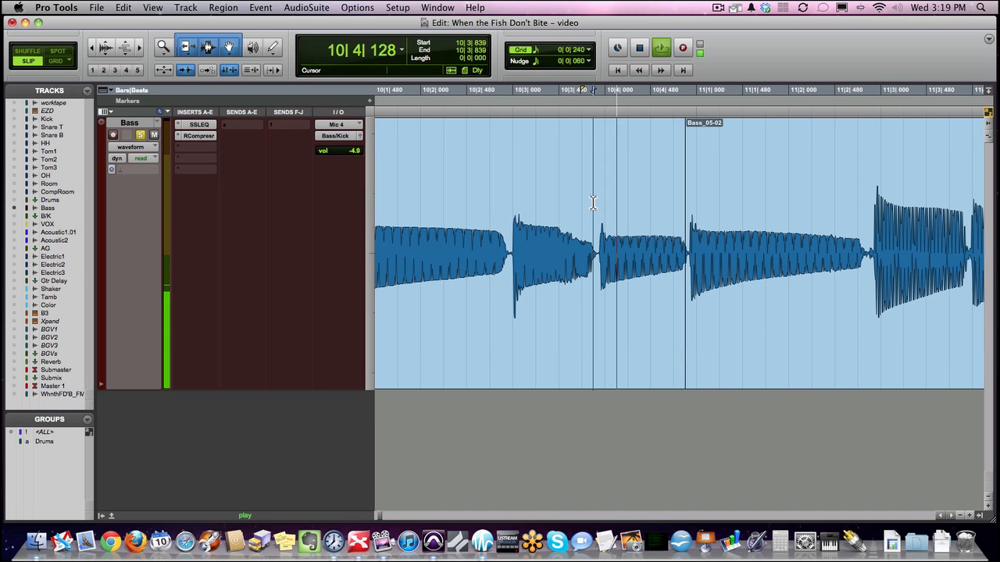
{"action": "left_click", "coordinate": [449, 219]}
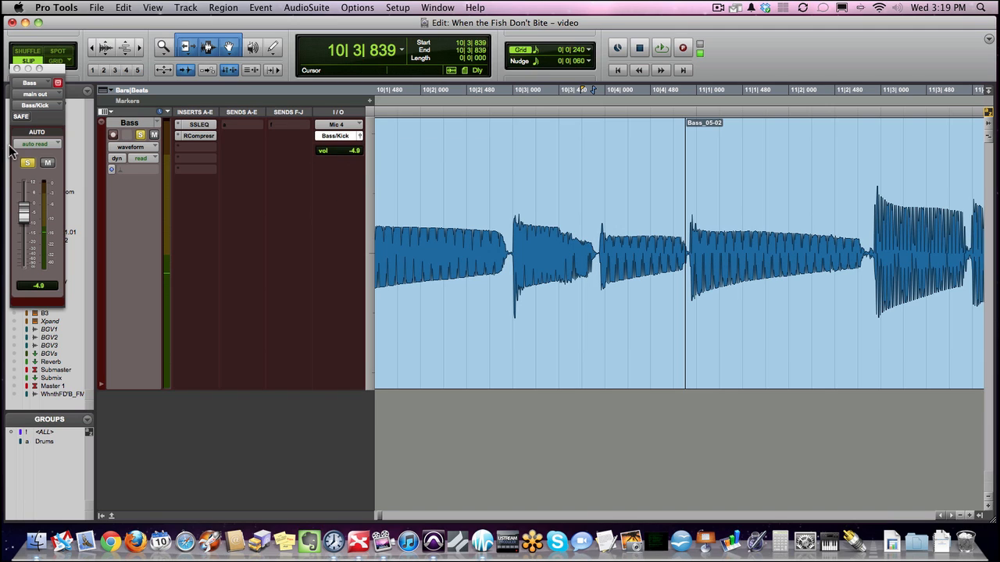
{"action": "left_click_drag", "start_coordinate": [26, 205], "coordinate": [26, 195]}
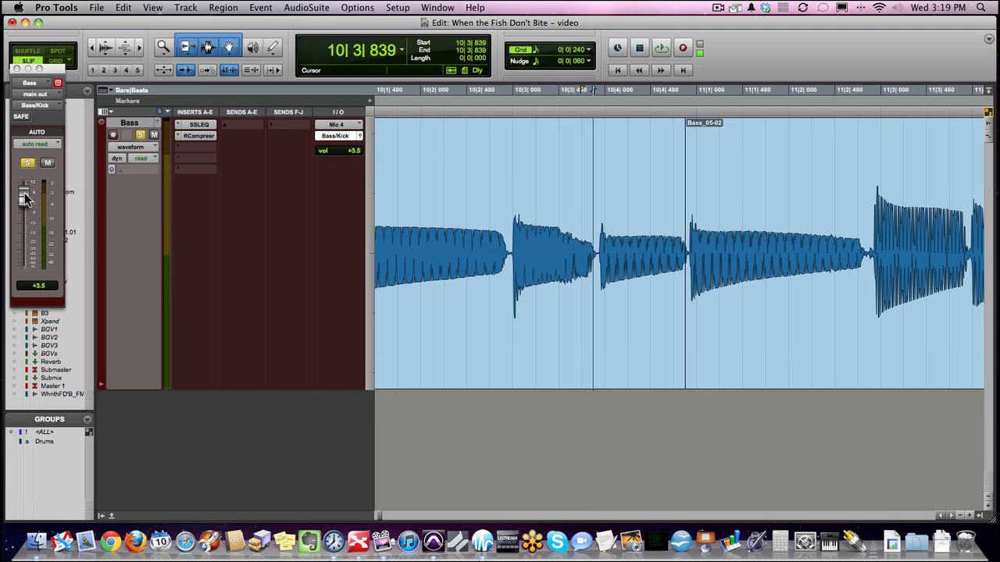
{"action": "left_click", "coordinate": [659, 48]}
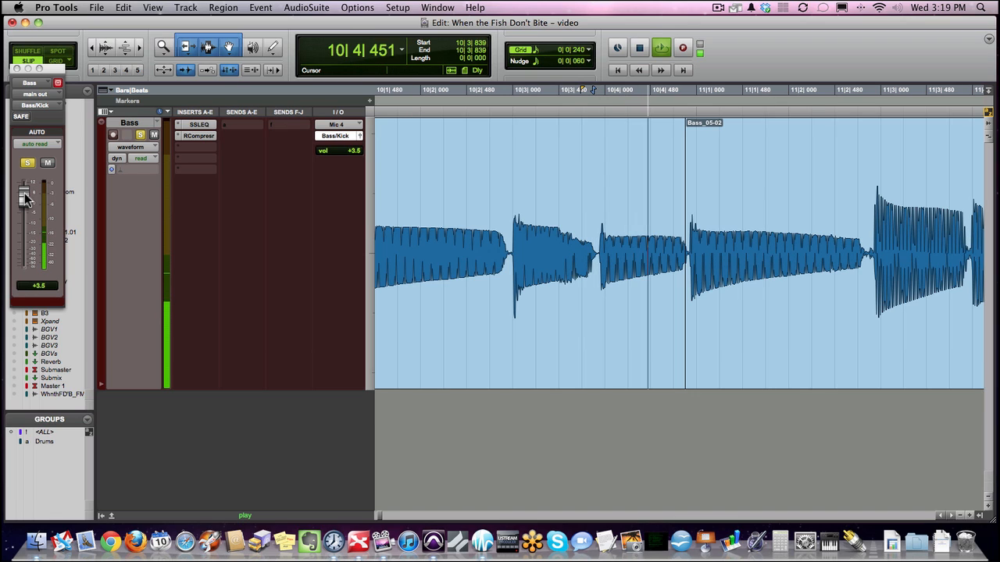
{"action": "left_click_drag", "start_coordinate": [23, 200], "coordinate": [23, 214]}
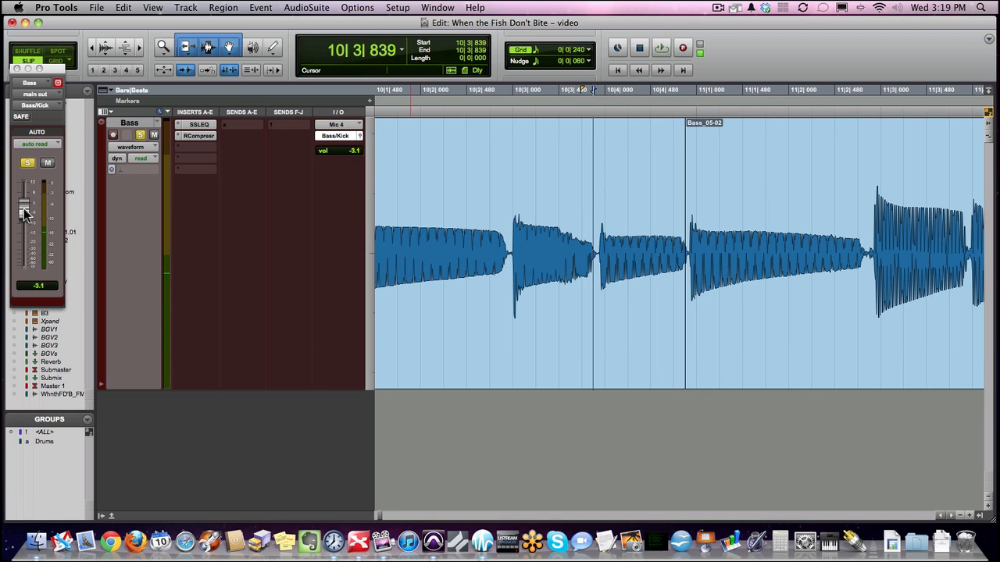
{"action": "left_click_drag", "start_coordinate": [23, 211], "coordinate": [23, 222]}
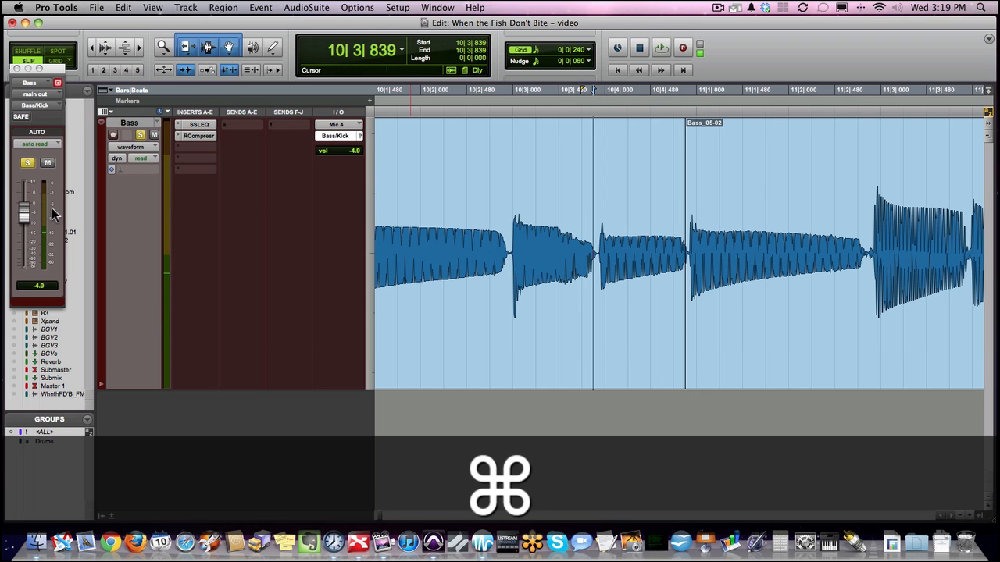
{"action": "key", "text": "cmd+z"}
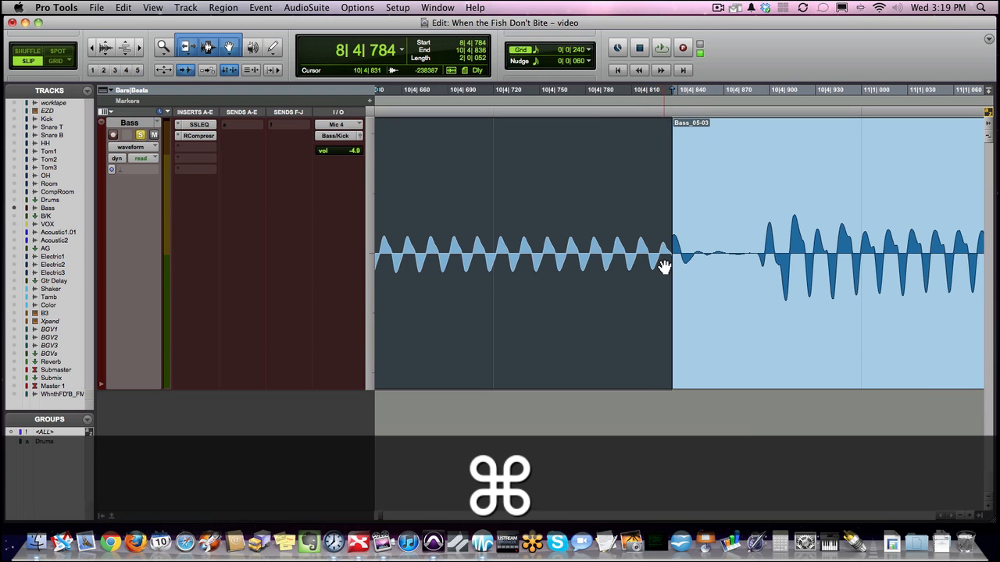
Step: Undo four edits, then place the edit point at the Bass_02-13/Bass_05-03 join and magnify it
{"action": "key", "text": "cmd+z"}
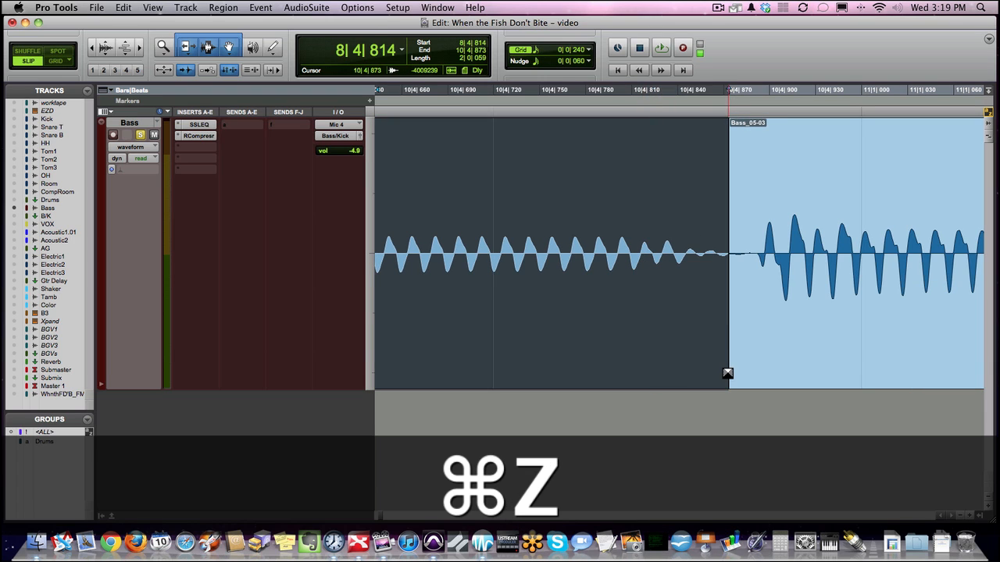
{"action": "key", "text": "cmd+z"}
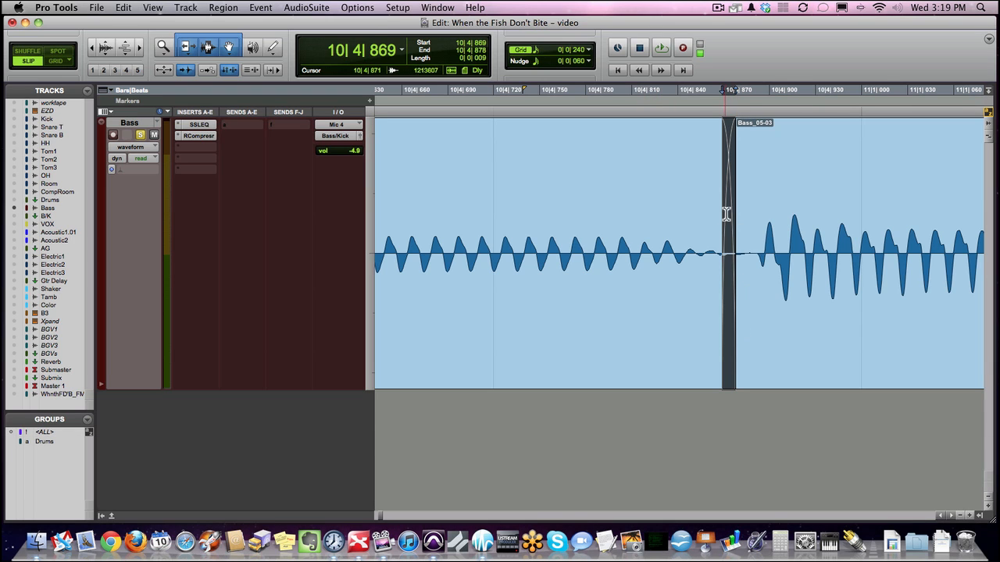
{"action": "key", "text": "cmd+z"}
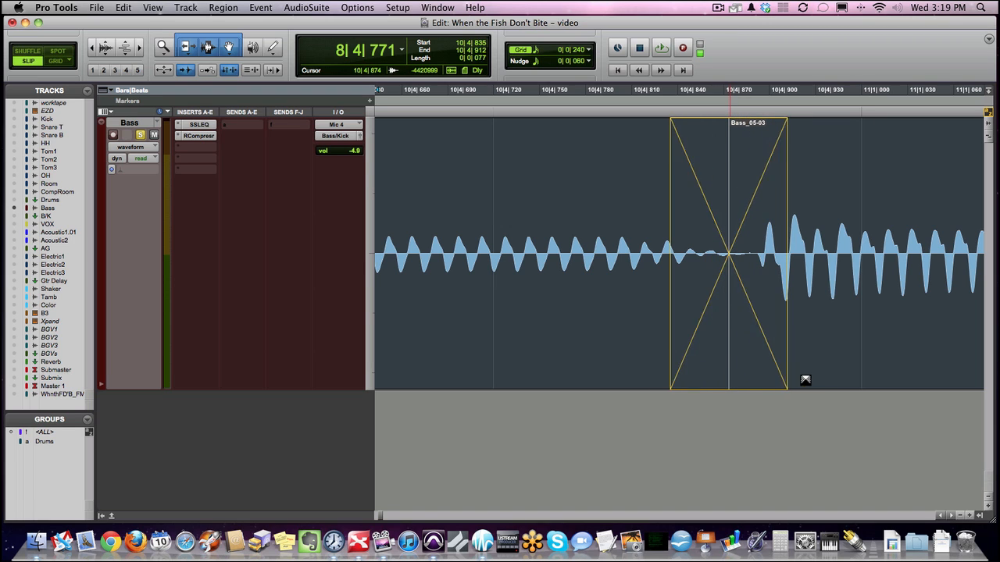
{"action": "key", "text": "cmd+z"}
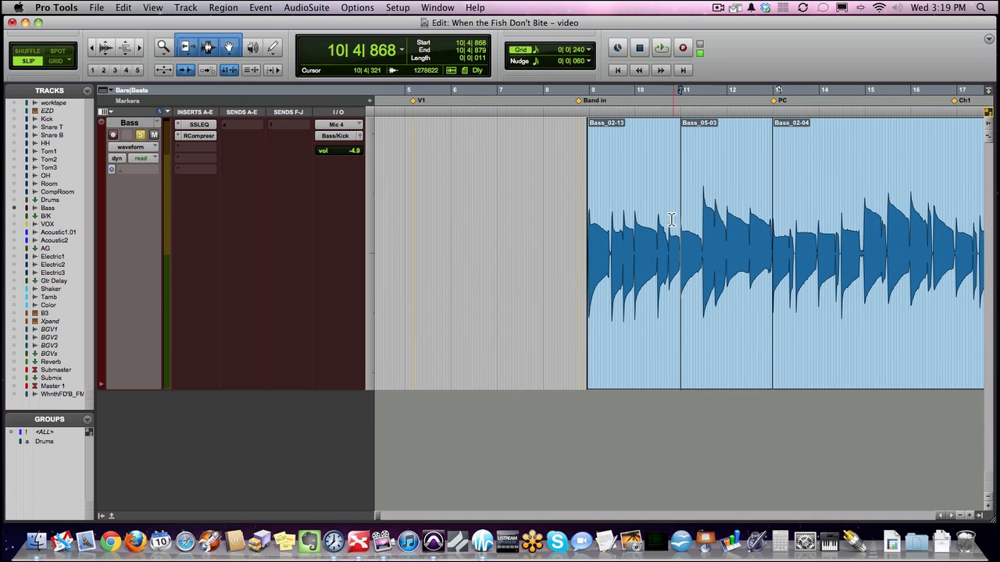
{"action": "left_click", "coordinate": [668, 227]}
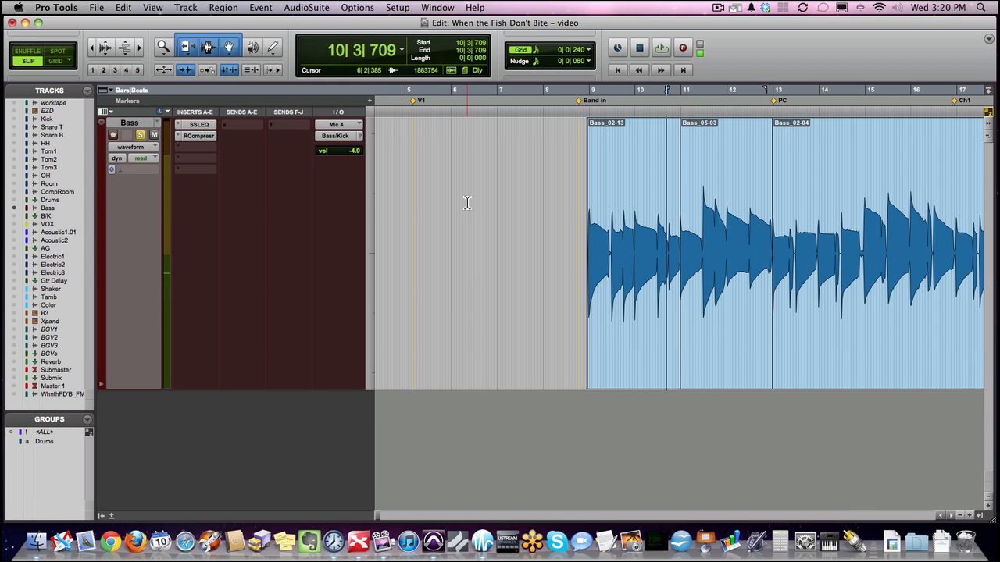
{"action": "key", "text": "cmd+s"}
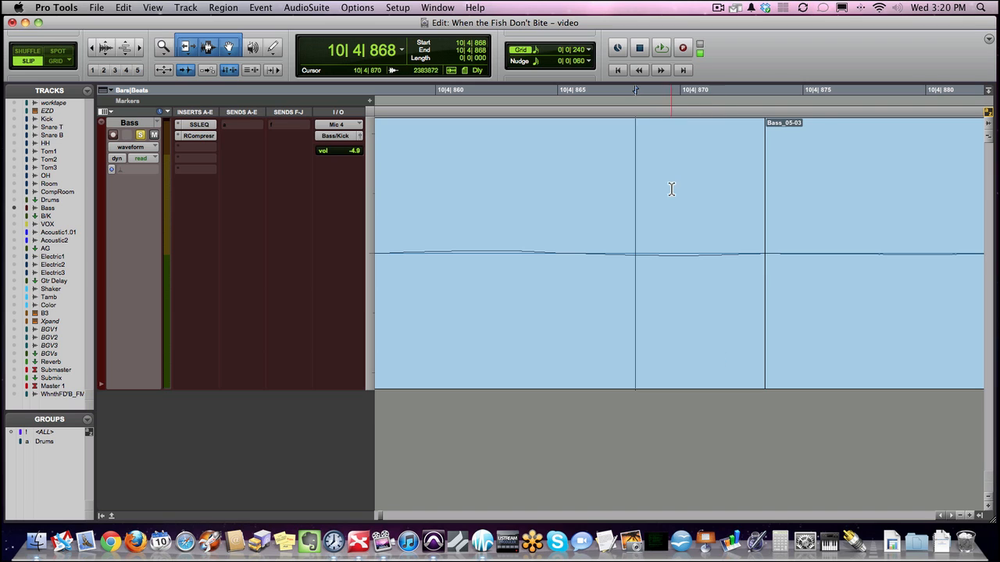
Step: Set both the outgoing and incoming fade curves of the join to S-Curve
{"action": "key", "text": "cmd+f"}
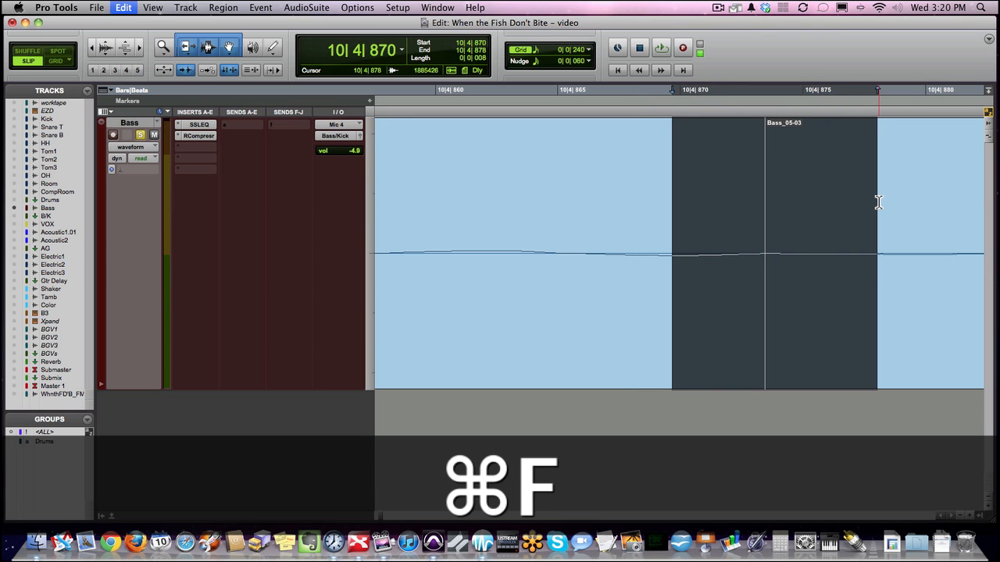
{"action": "key", "text": "cmd+f"}
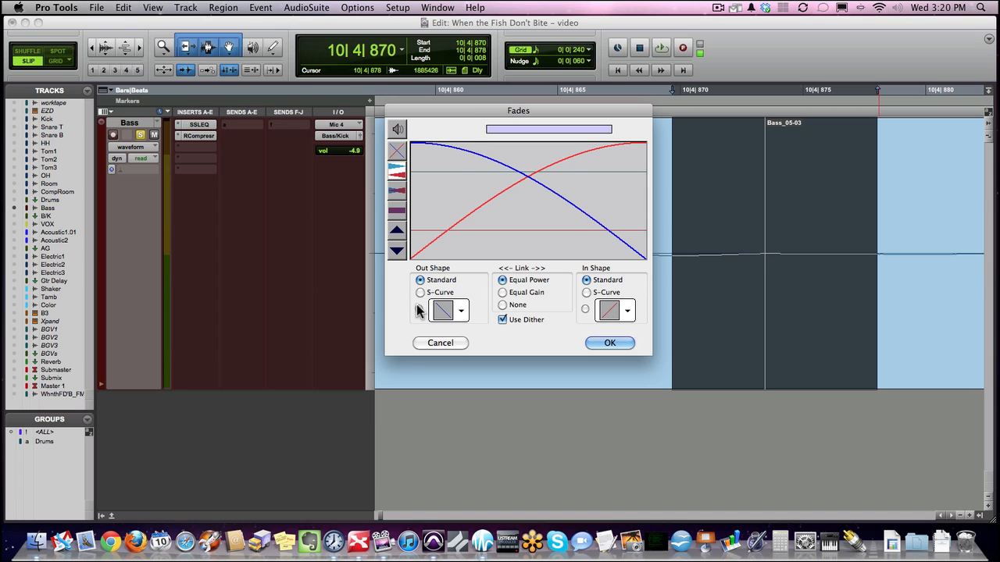
{"action": "left_click", "coordinate": [586, 292]}
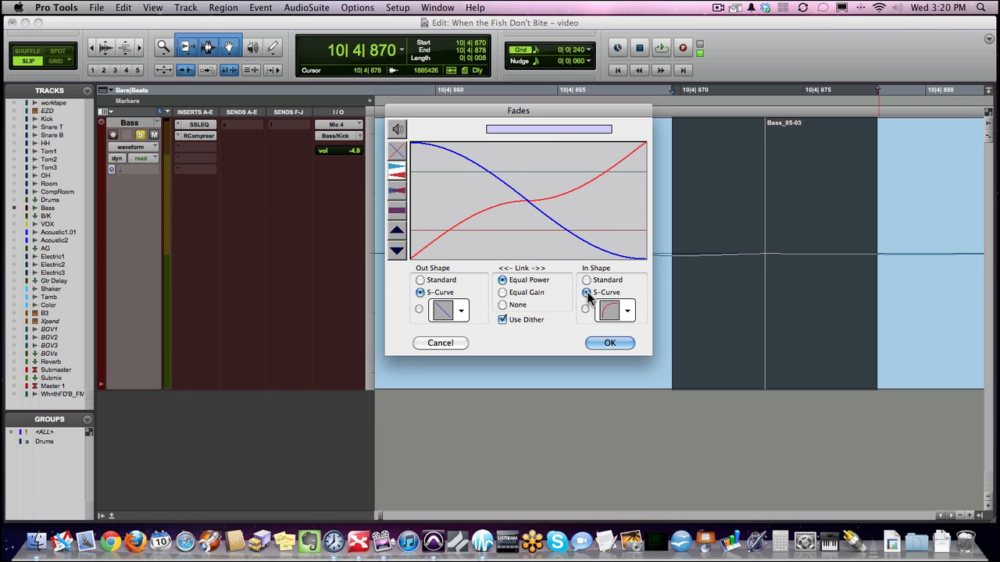
{"action": "left_click", "coordinate": [627, 310]}
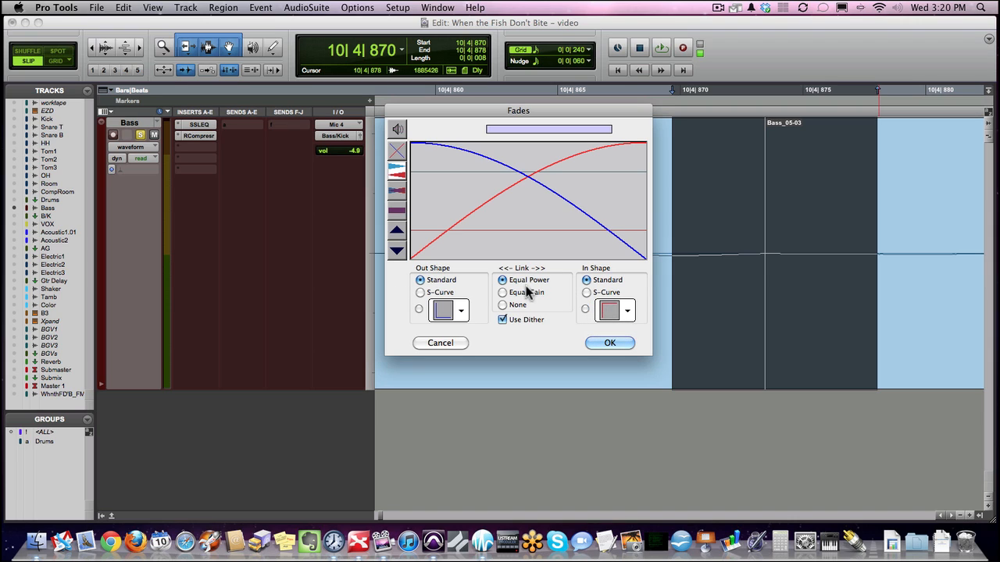
Step: Compare None, Equal Gain and Equal Power link options, then close the fade settings
{"action": "left_click", "coordinate": [503, 305]}
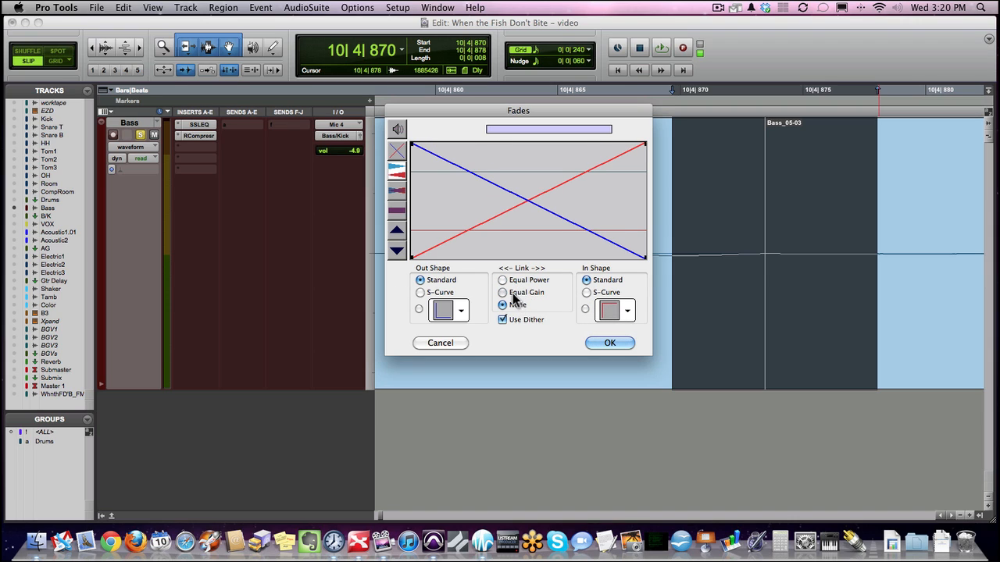
{"action": "left_click", "coordinate": [503, 292]}
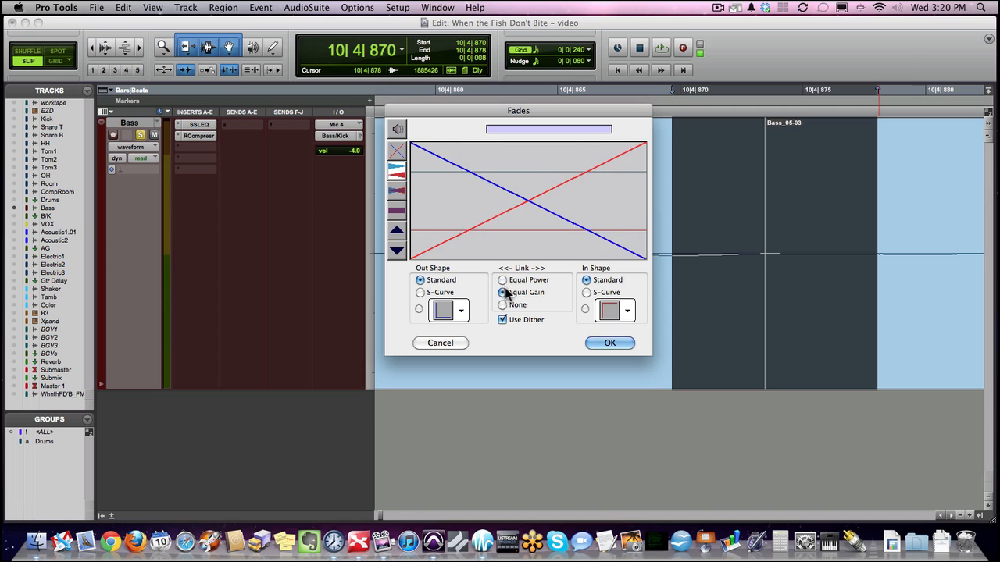
{"action": "left_click", "coordinate": [503, 280]}
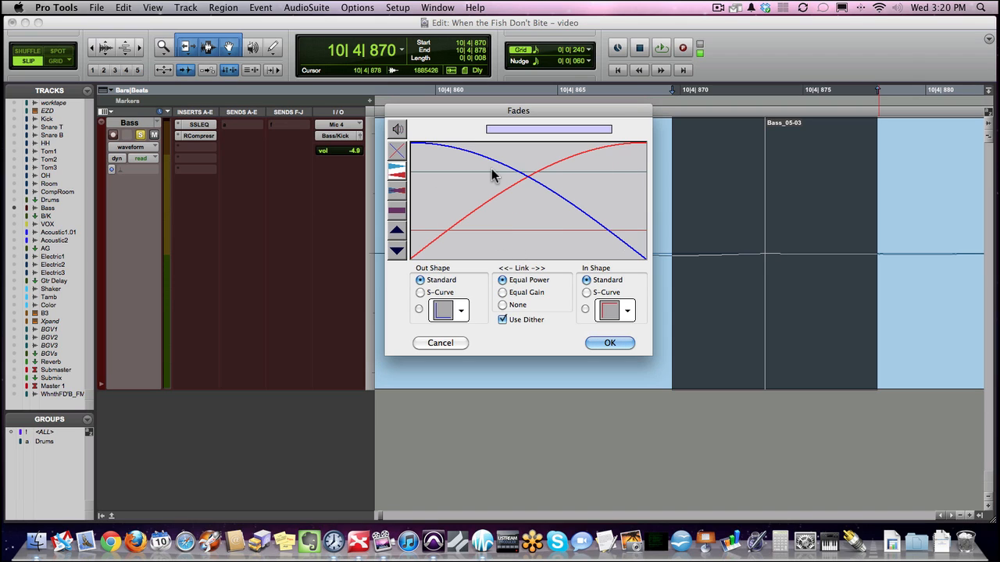
{"action": "mouse_move", "coordinate": [531, 156]}
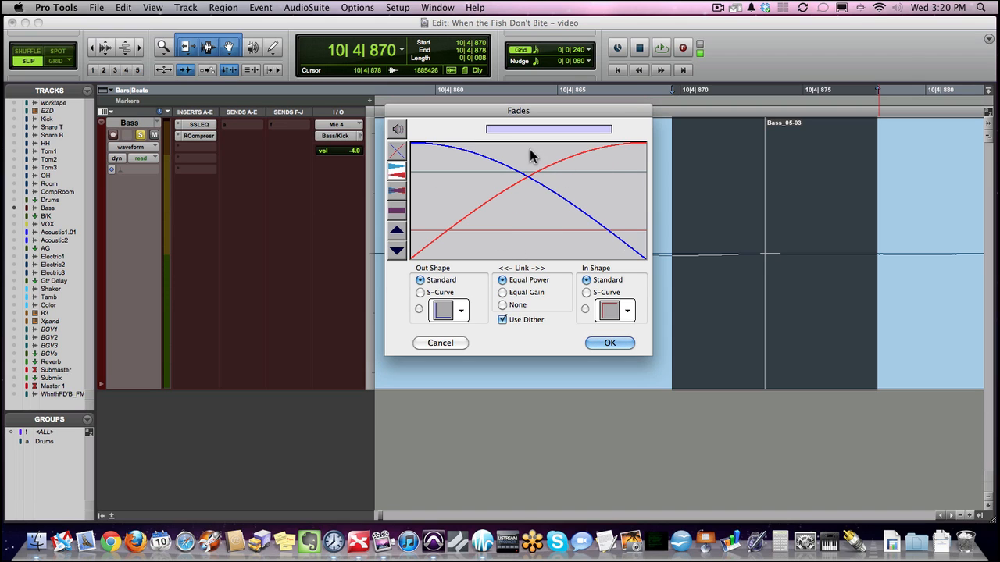
{"action": "left_click", "coordinate": [503, 292]}
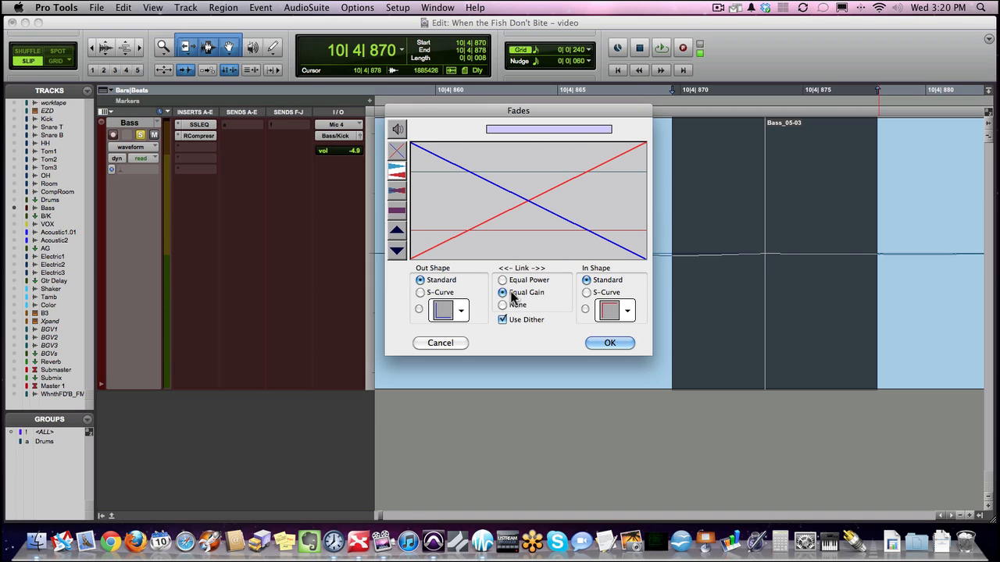
{"action": "left_click", "coordinate": [503, 279]}
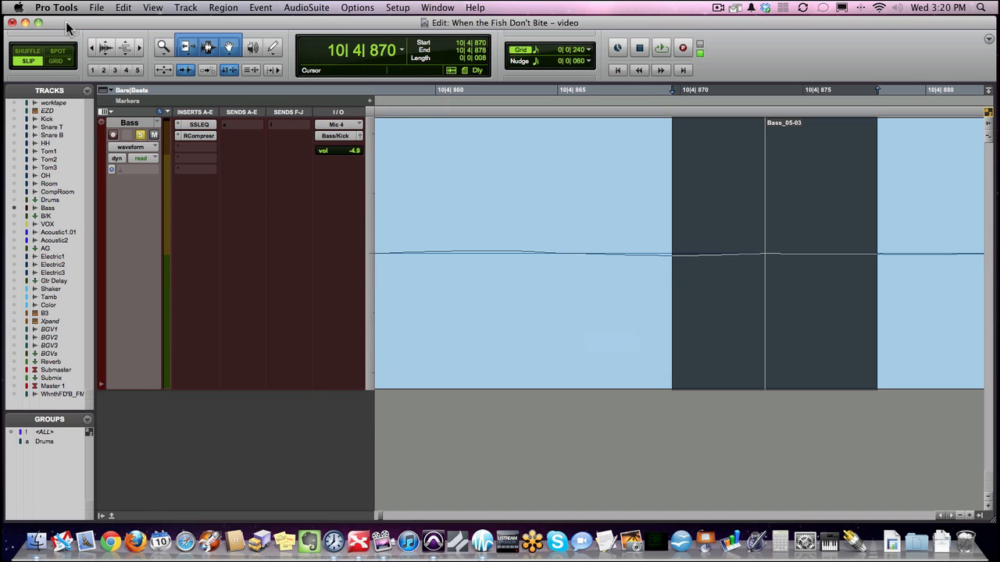
Step: Set the default crossfade under Editing preferences to Equal Gain and save
{"action": "left_click", "coordinate": [397, 7]}
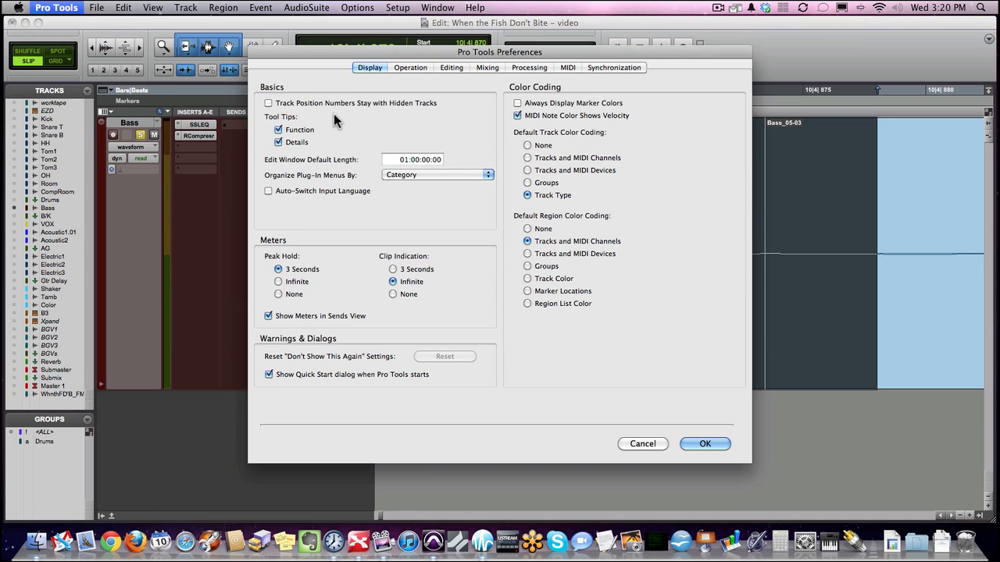
{"action": "left_click", "coordinate": [451, 67]}
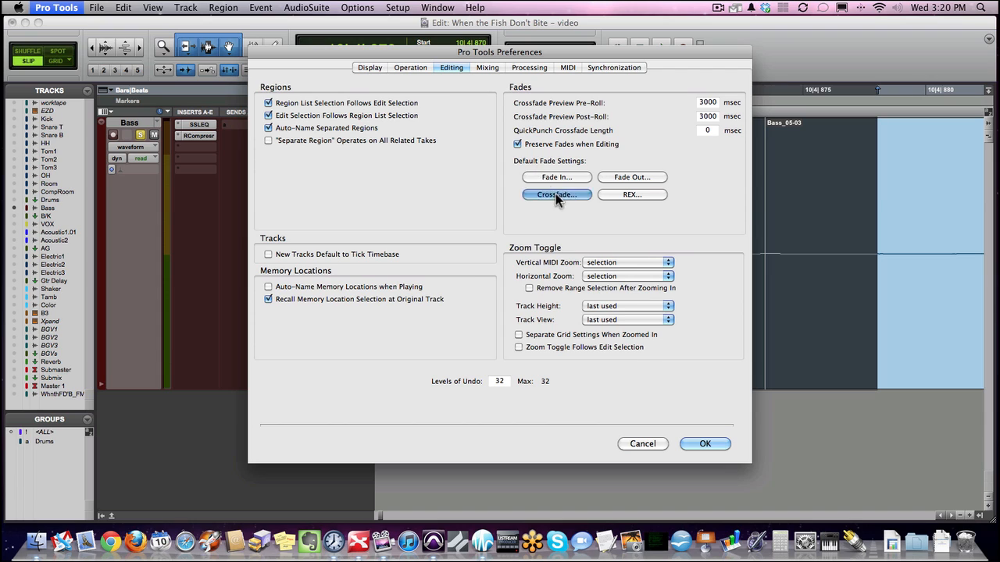
{"action": "left_click", "coordinate": [555, 195]}
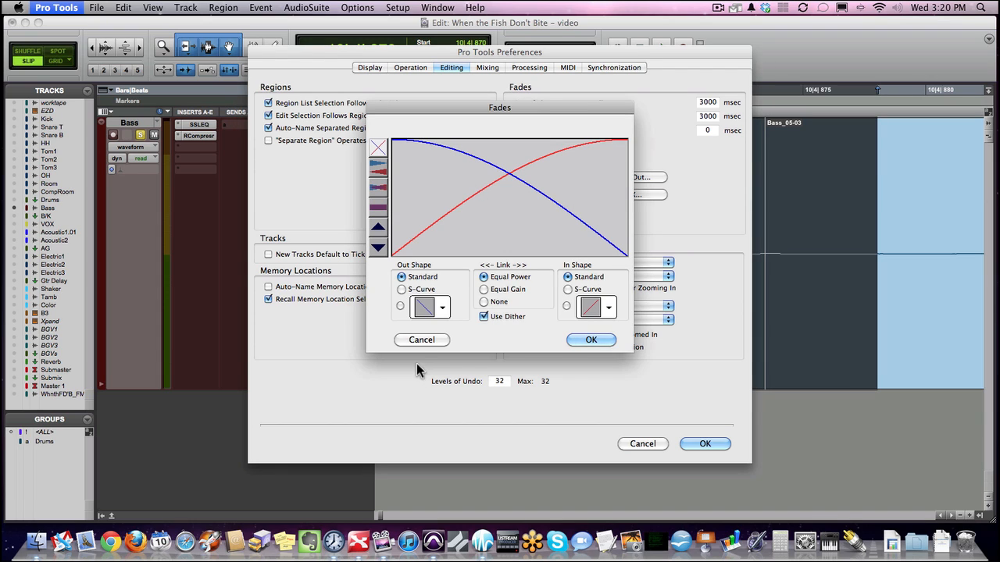
{"action": "left_click", "coordinate": [484, 289]}
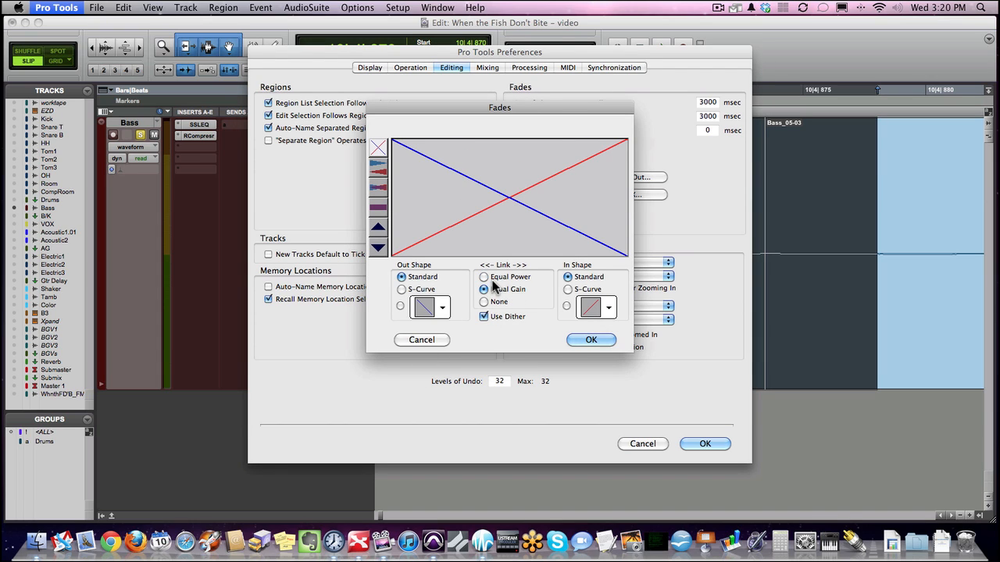
{"action": "left_click", "coordinate": [590, 339]}
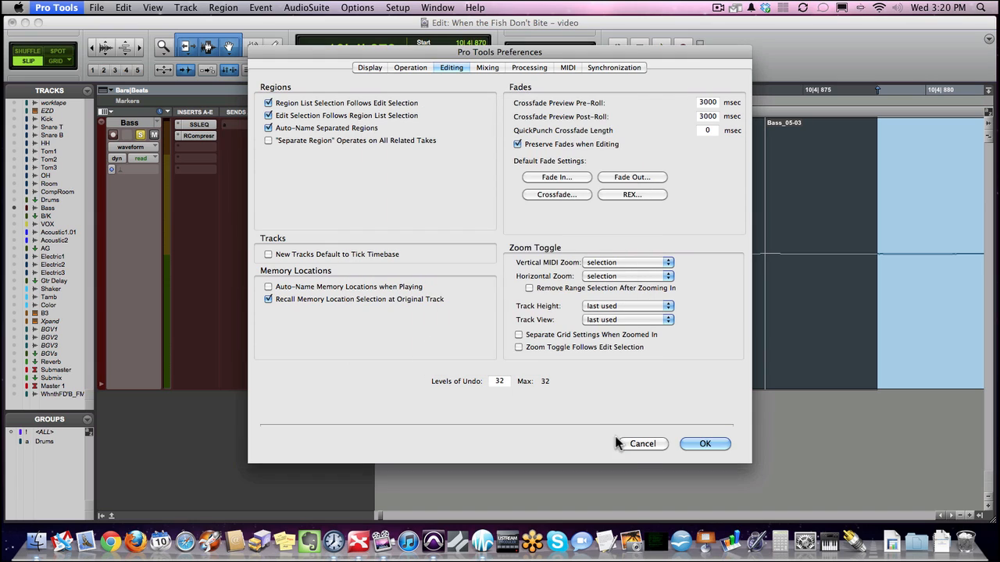
{"action": "left_click", "coordinate": [704, 443]}
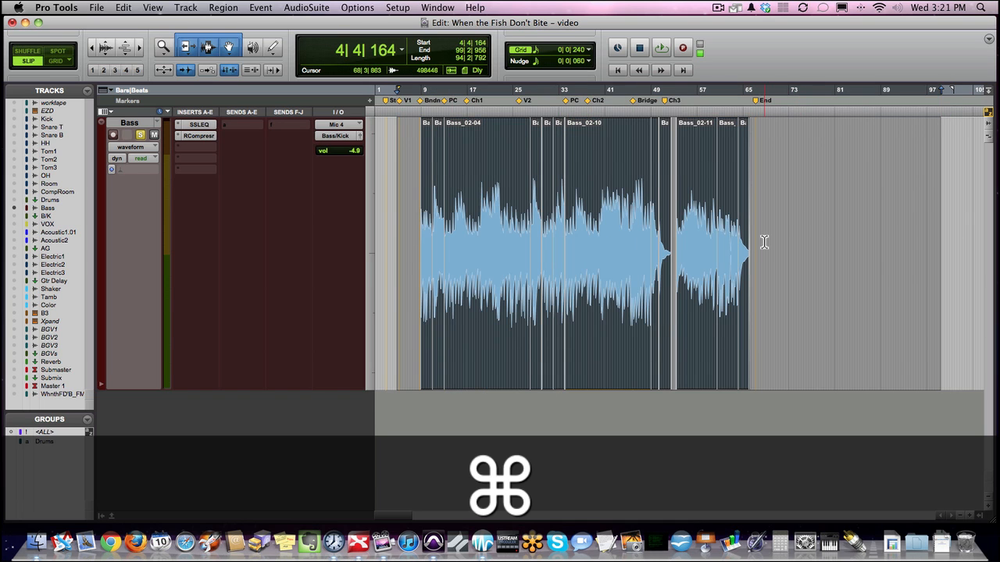
Step: Apply centred 10 ms batch fades to all selected Bass regions
{"action": "key", "text": "cmd+f"}
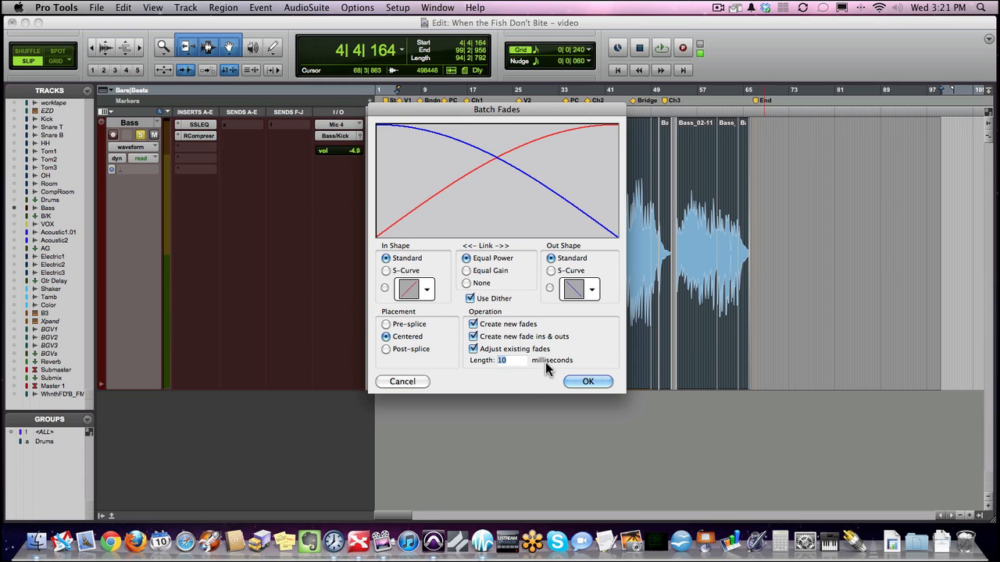
{"action": "left_click", "coordinate": [588, 381]}
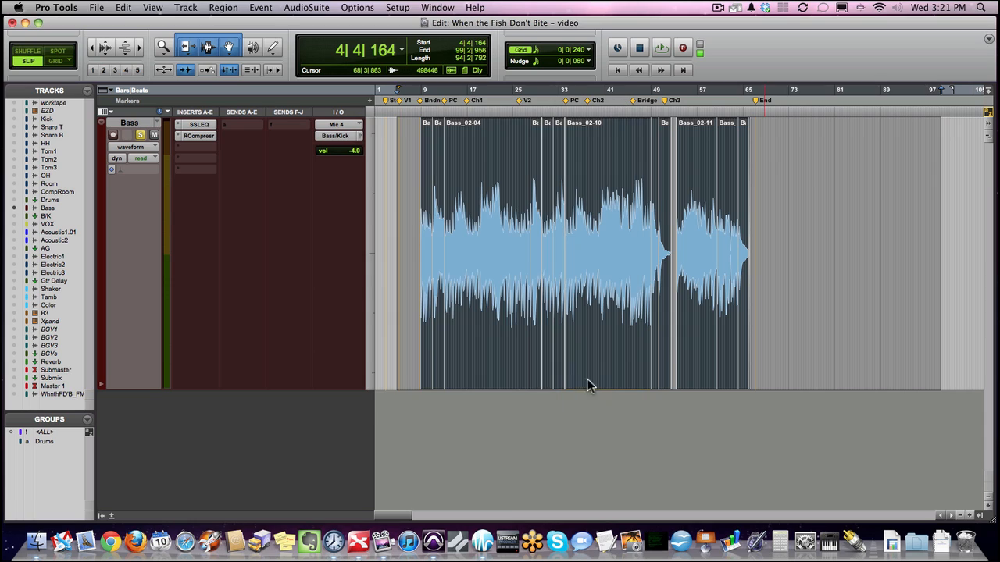